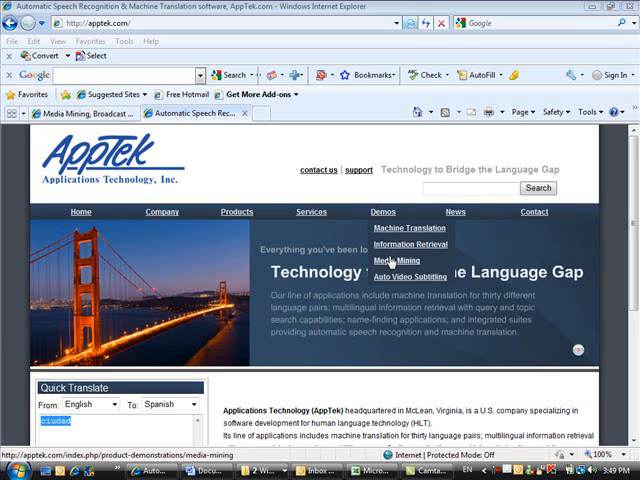
- Enter the MediaSphere portal from the Media Mining demo page and sign in as admin
left_click(404, 256)
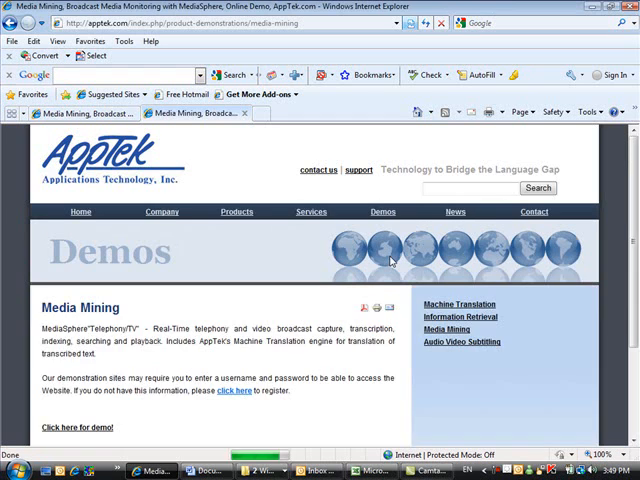
scroll("down", 3)
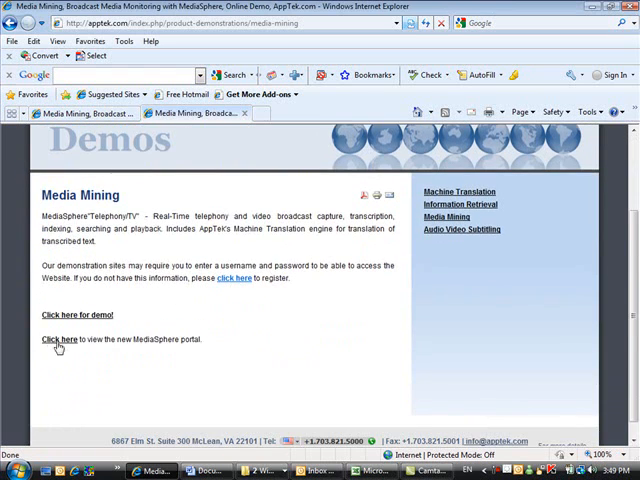
left_click(60, 340)
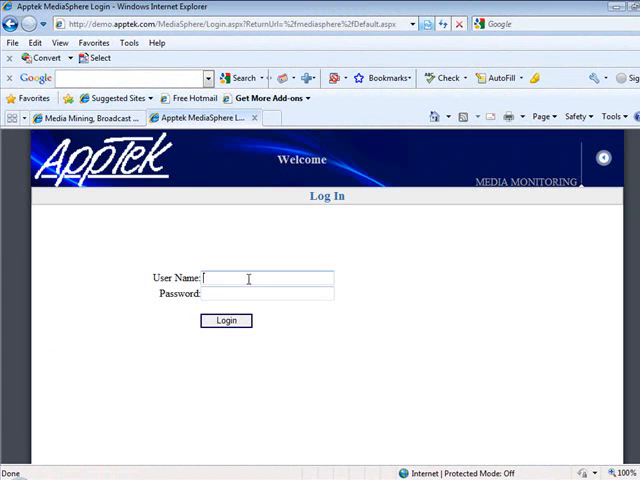
type("admin")
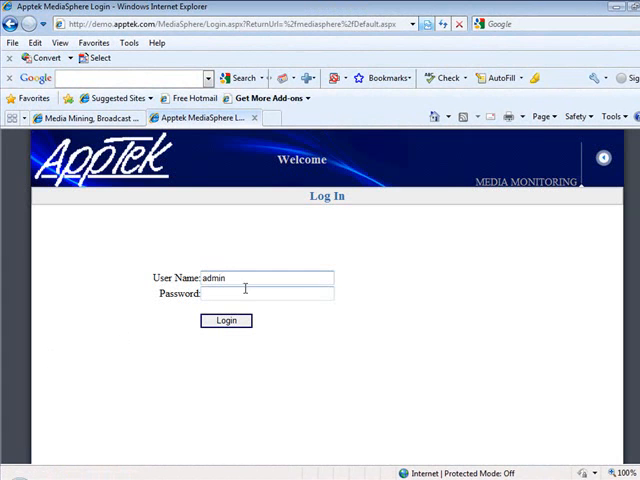
left_click(226, 320)
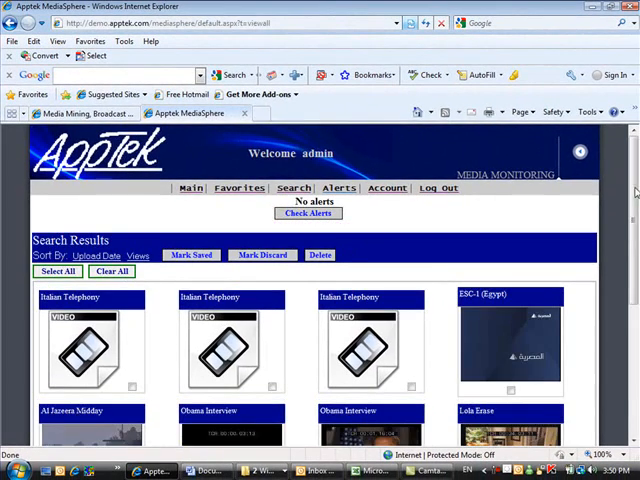
- Browse down the search results toward the Obama Interview clip
scroll("down", 3)
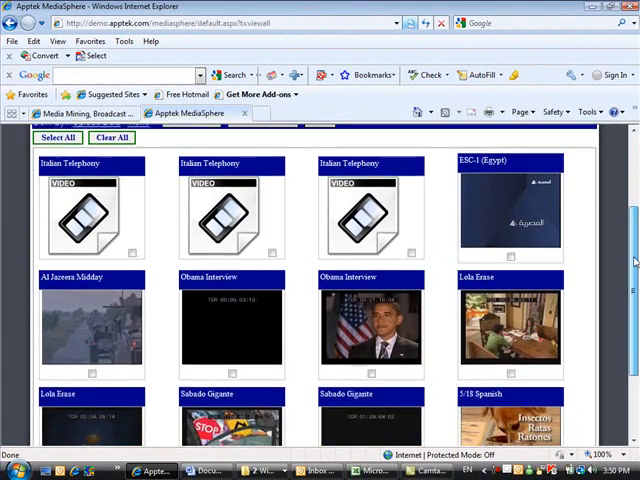
scroll("down", 3)
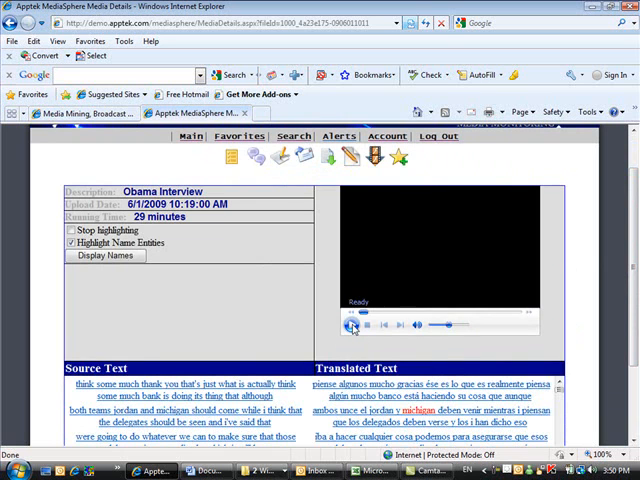
- Play the Obama Interview video so the English and Spanish transcripts follow the speech
left_click(352, 324)
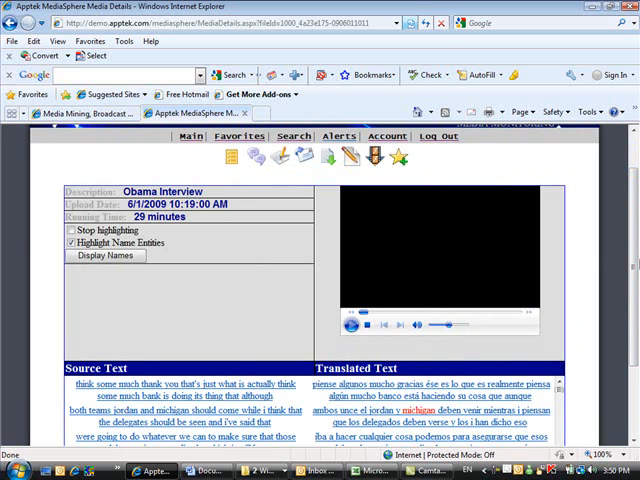
left_click(352, 324)
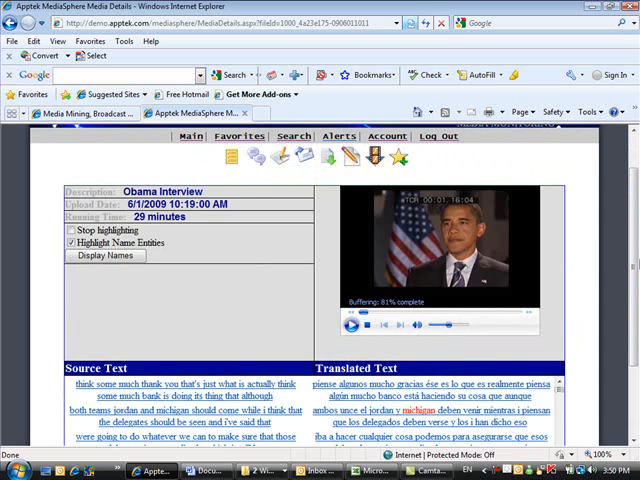
left_click(352, 326)
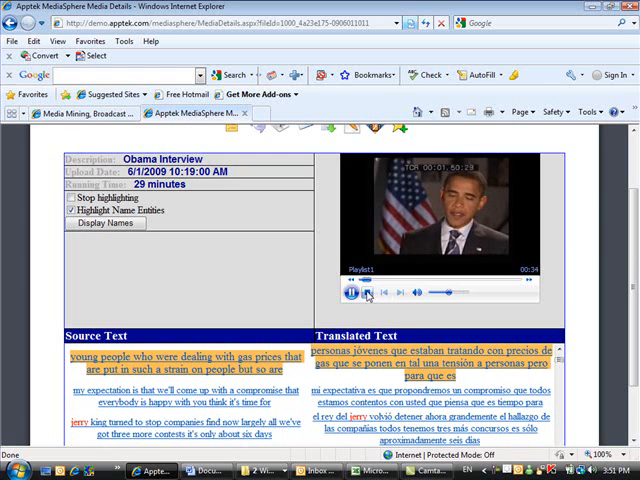
- Stop playback, turn off transcript highlighting, try named-entity highlighting and Display Names
left_click(352, 292)
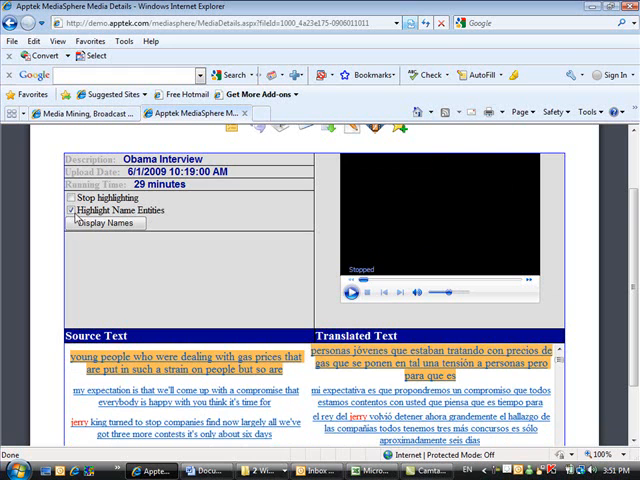
left_click(72, 212)
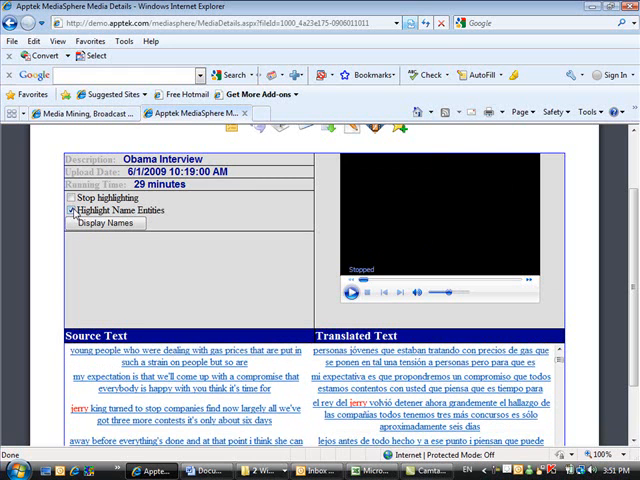
left_click(72, 210)
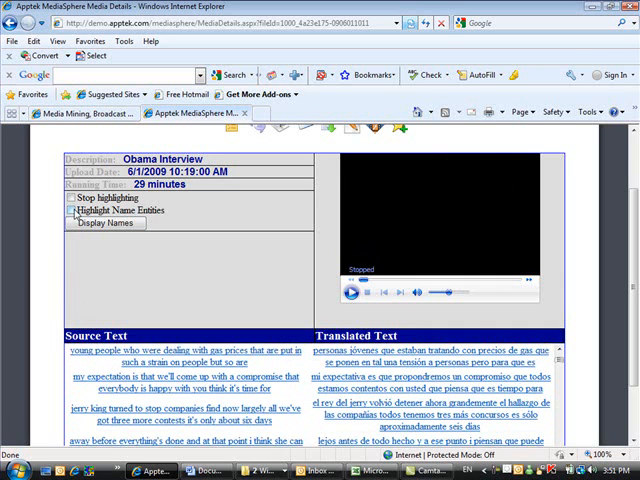
left_click(72, 212)
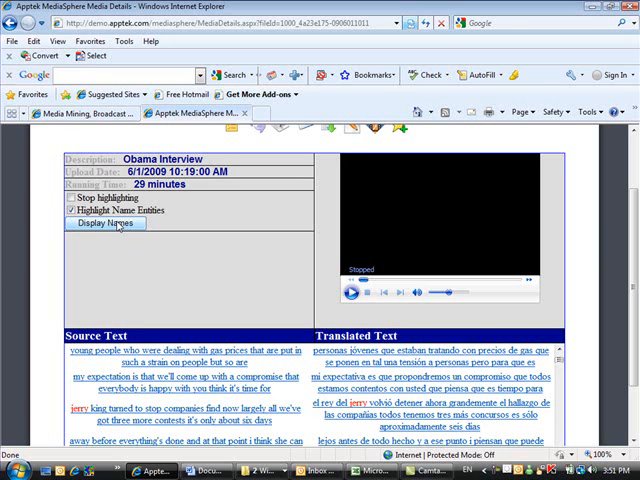
left_click(104, 222)
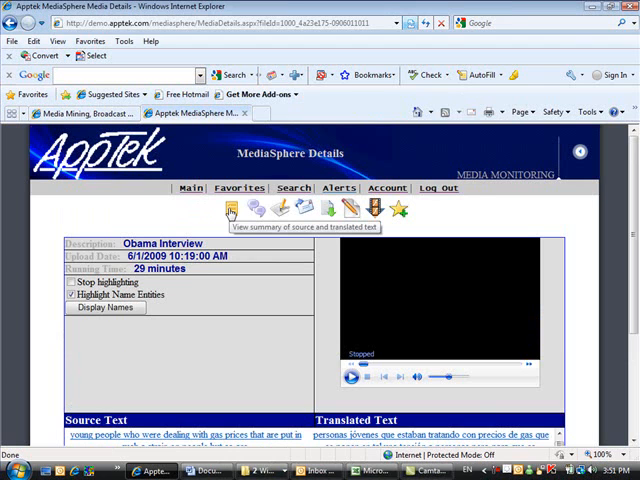
left_click(228, 208)
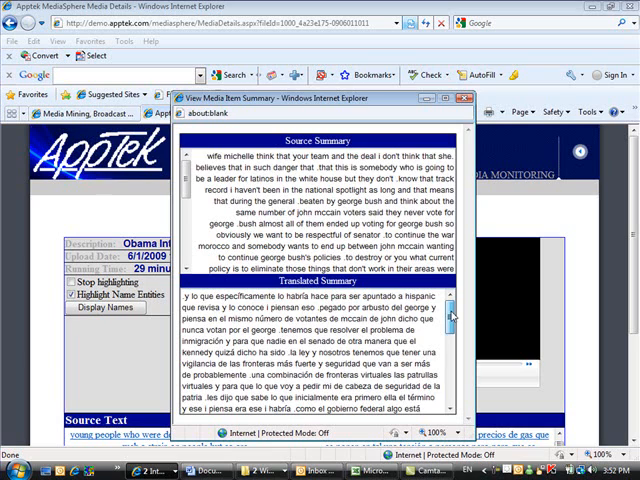
scroll("down", 3)
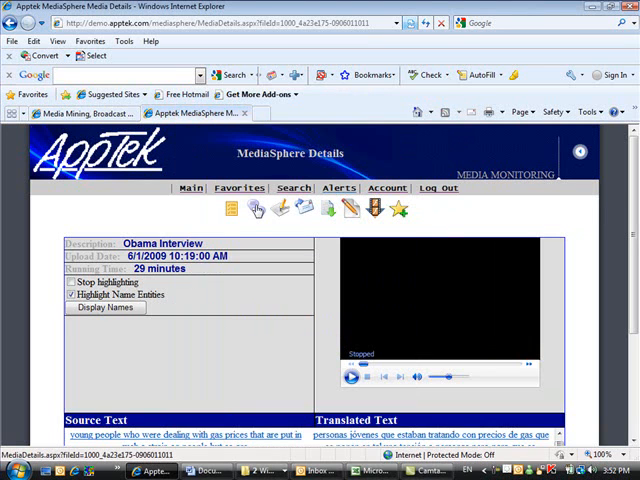
mouse_move(256, 208)
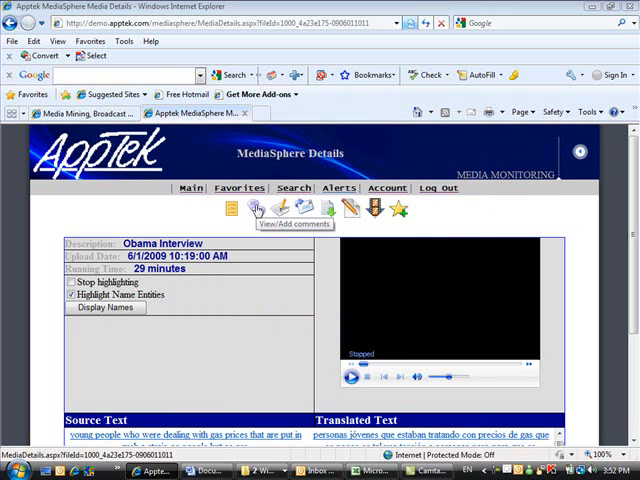
- Post the comment 'President Obama' on the interview clip and close the comments window
left_click(260, 208)
type("P")
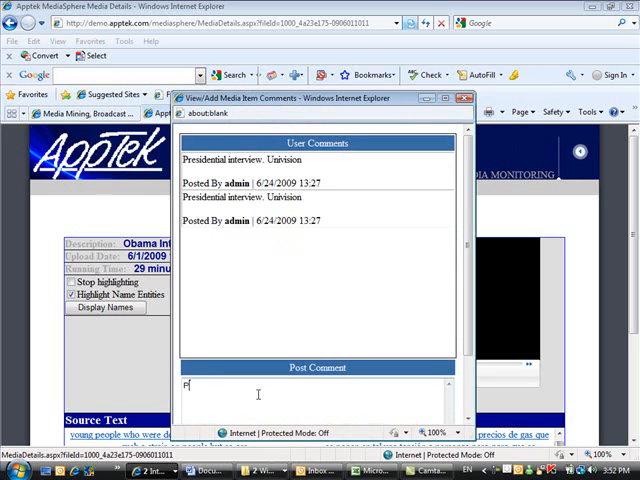
type("resident Oba")
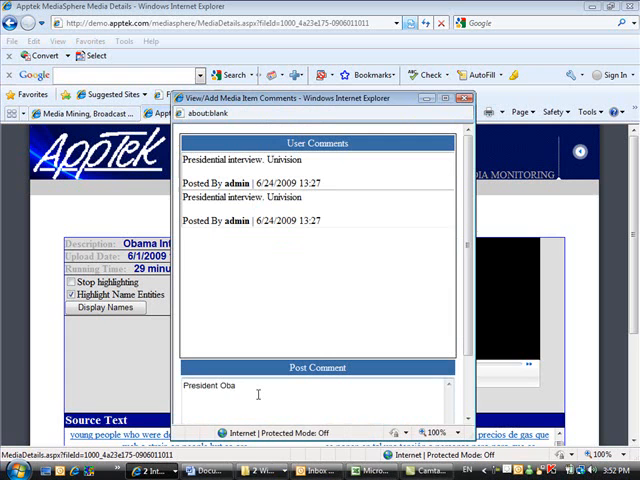
type("ma")
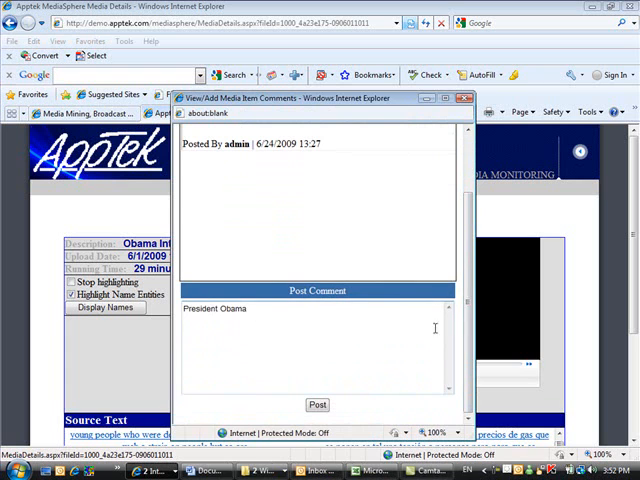
left_click(316, 404)
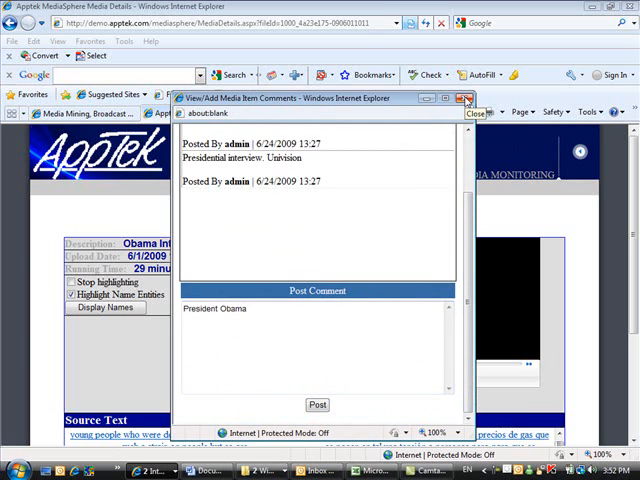
left_click(466, 100)
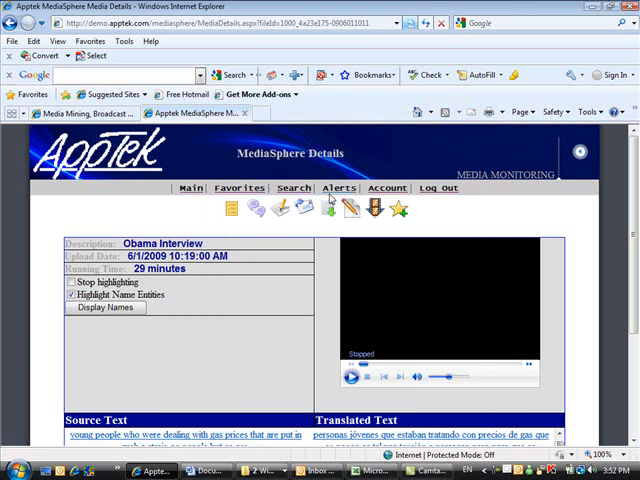
mouse_move(280, 208)
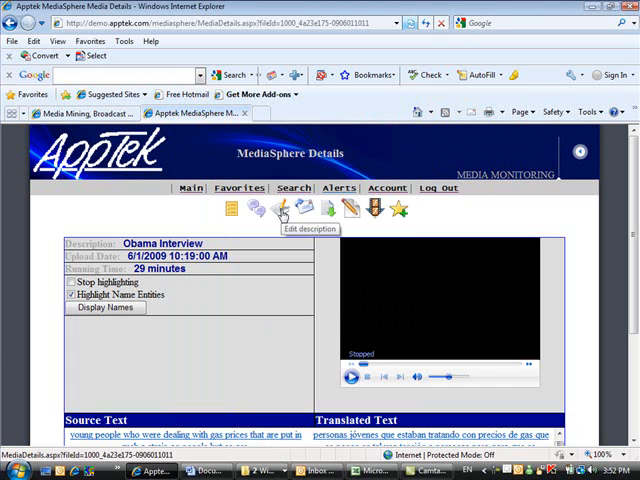
- Set the clip description to 'President Obama Interview-Spanish' and post it
left_click(280, 208)
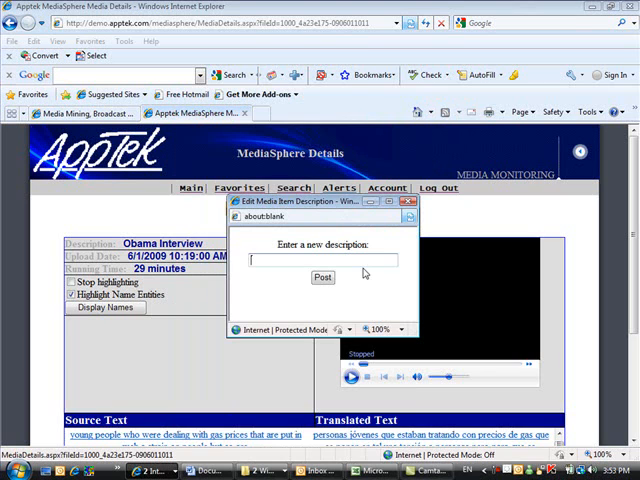
type("P")
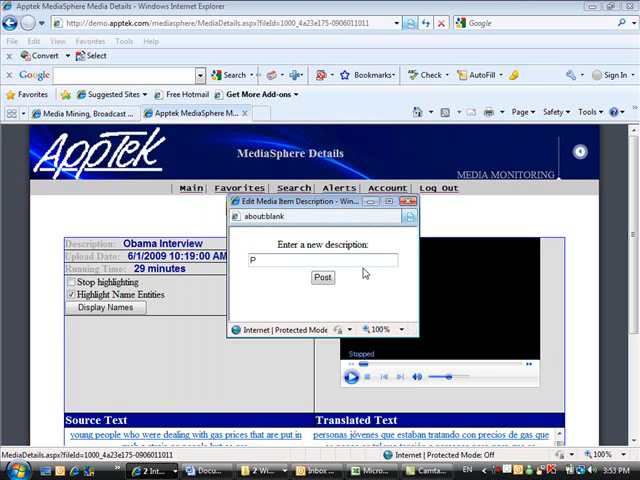
type("resident")
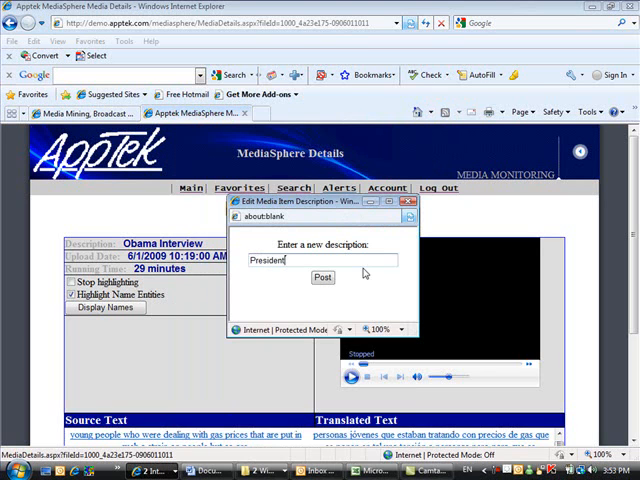
type("Obama")
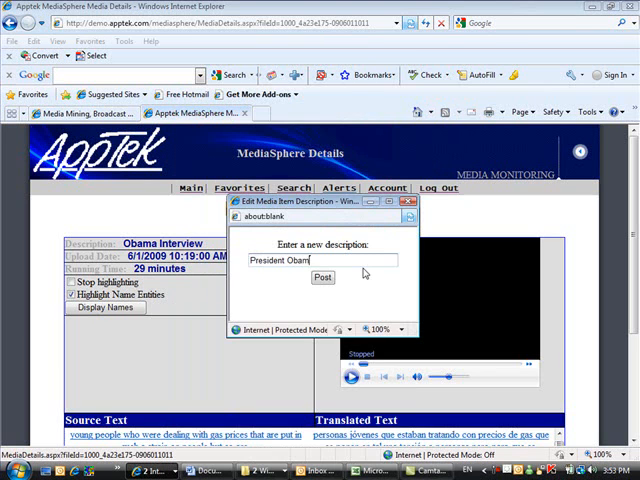
type("a")
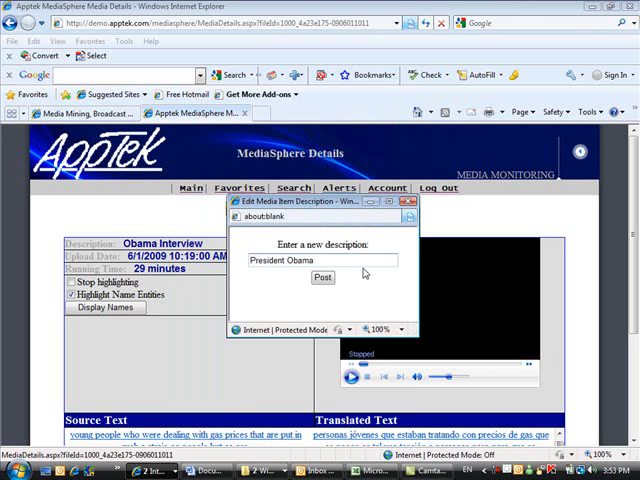
type("Inten")
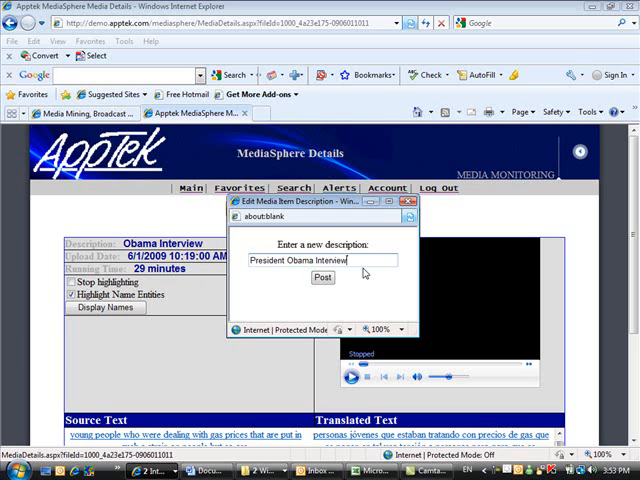
type("-Spanish")
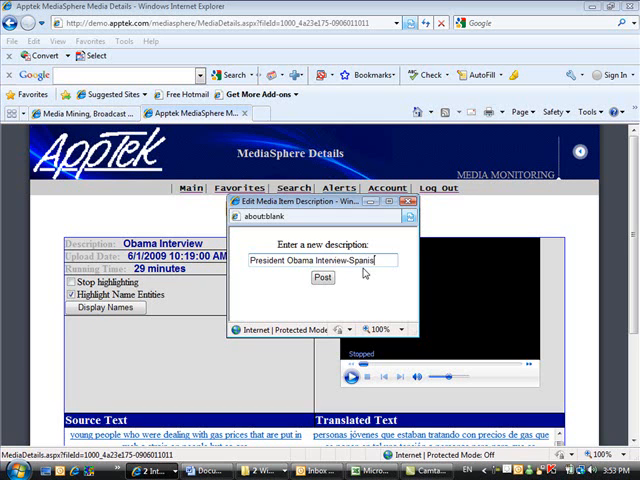
type("h")
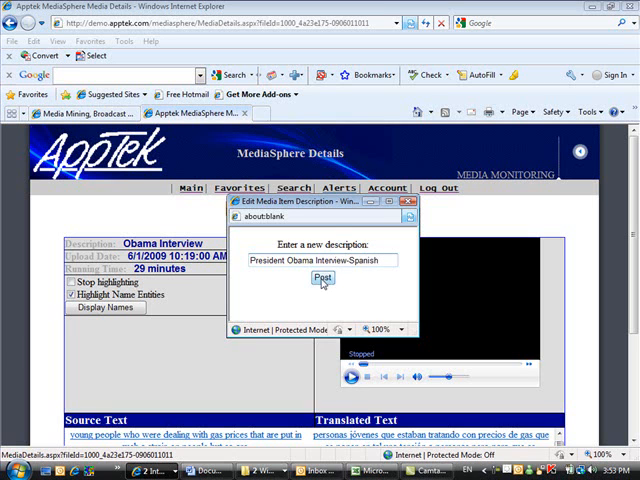
left_click(322, 278)
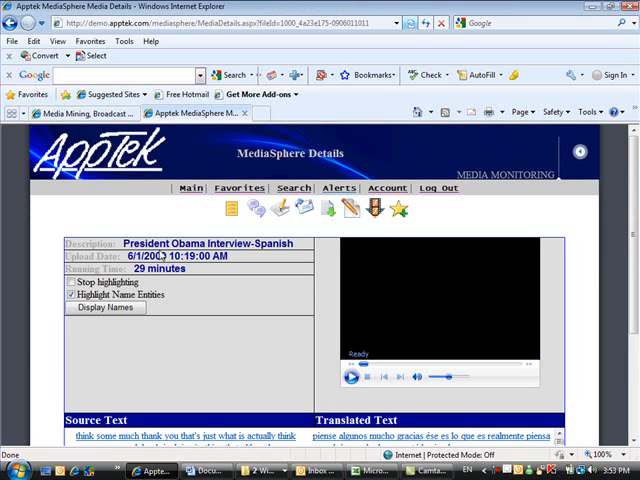
mouse_move(302, 208)
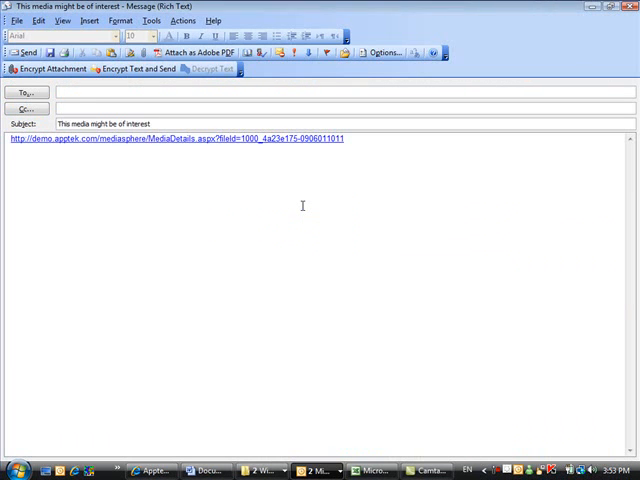
- Address the clip-link e-mail to the suggested 'mirna' contact and send it
type("mirna")
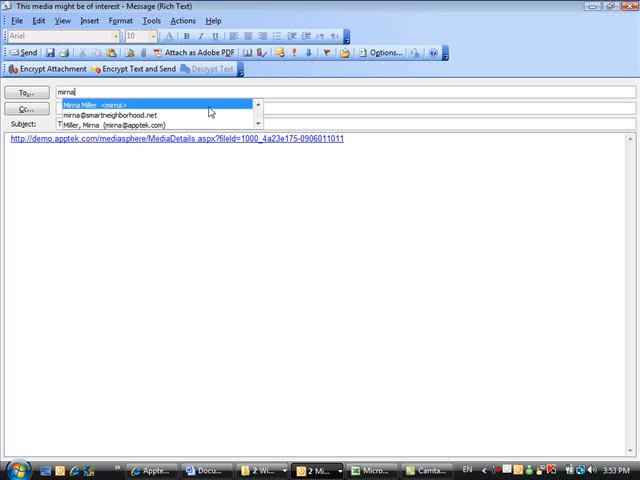
left_click(150, 104)
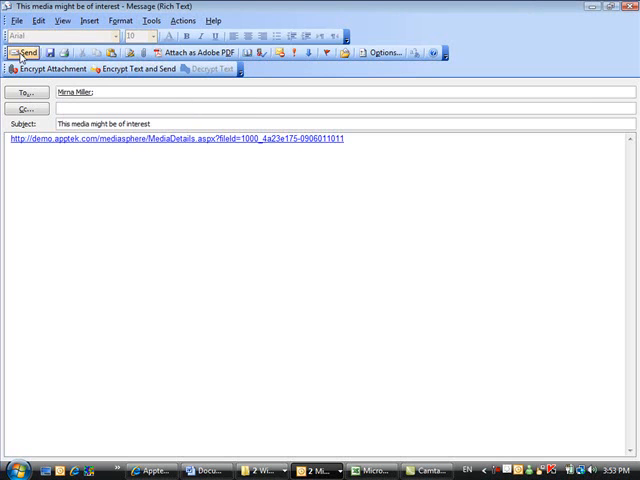
left_click(178, 138)
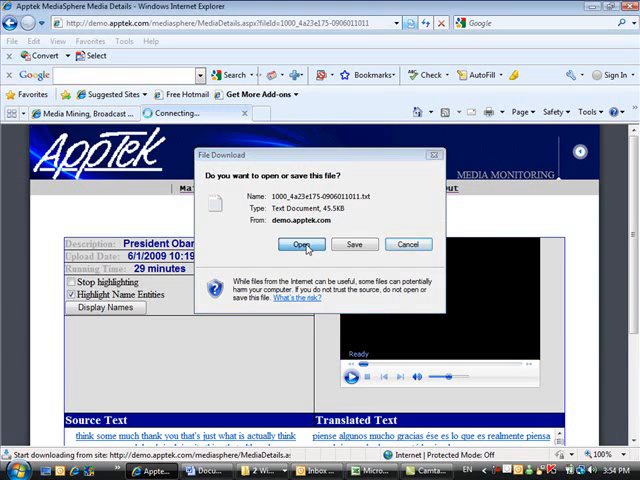
- Choose Open in the File Download dialog to view the transcript text file
left_click(302, 244)
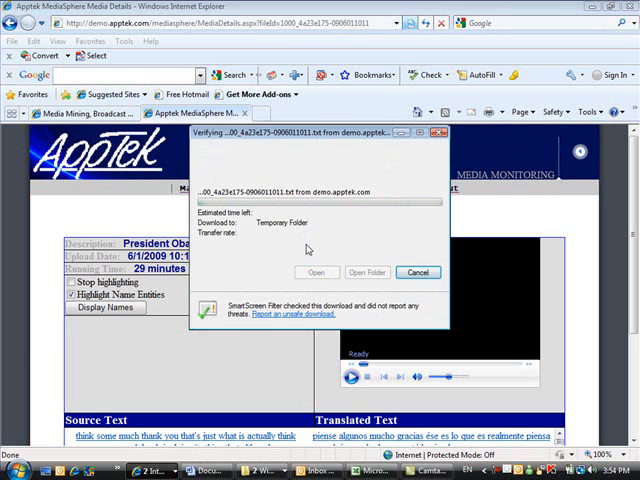
left_click(316, 272)
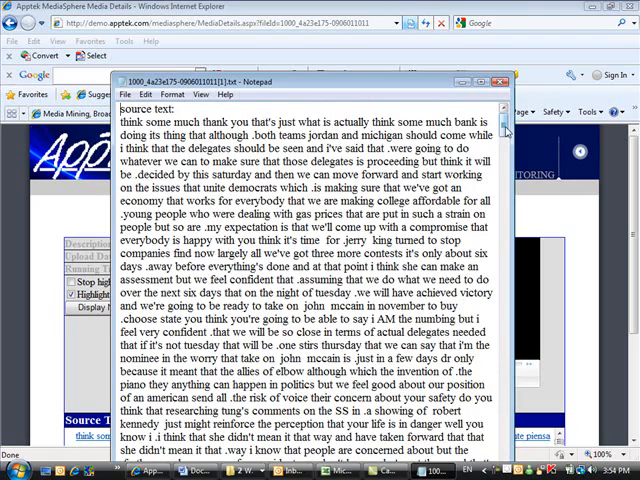
- Read down the Notepad file from the English source to the Spanish translation
scroll("down", 3)
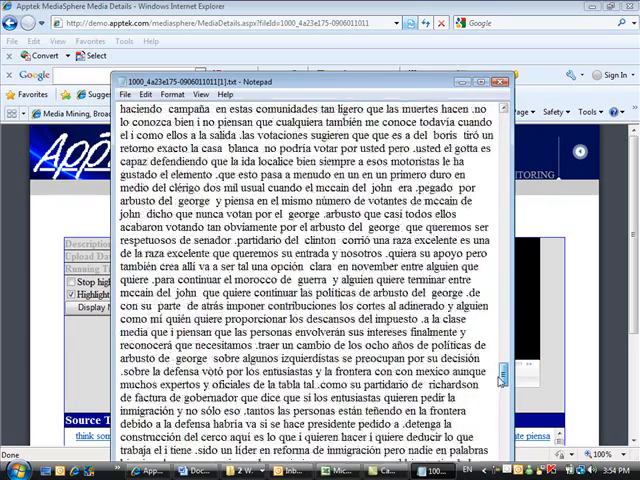
scroll("down", 3)
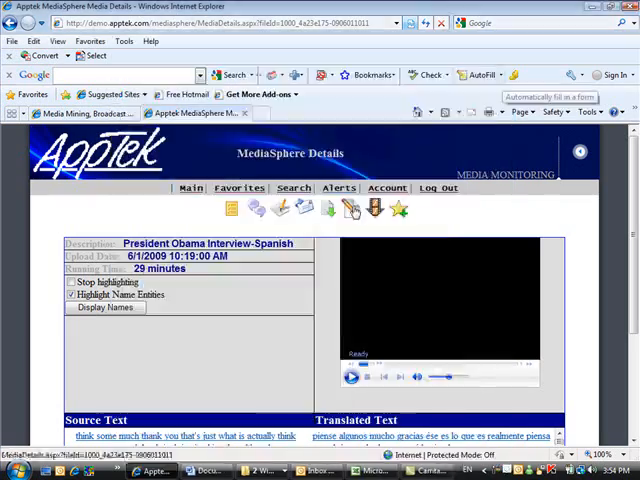
mouse_move(350, 208)
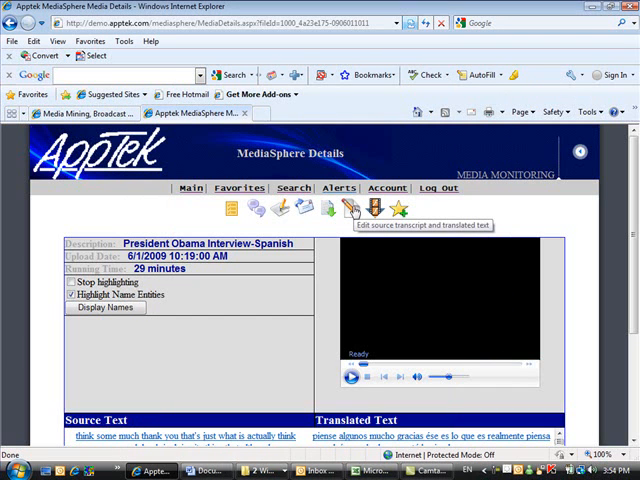
- Start the editor for the clip's source transcript and Spanish translation
left_click(348, 208)
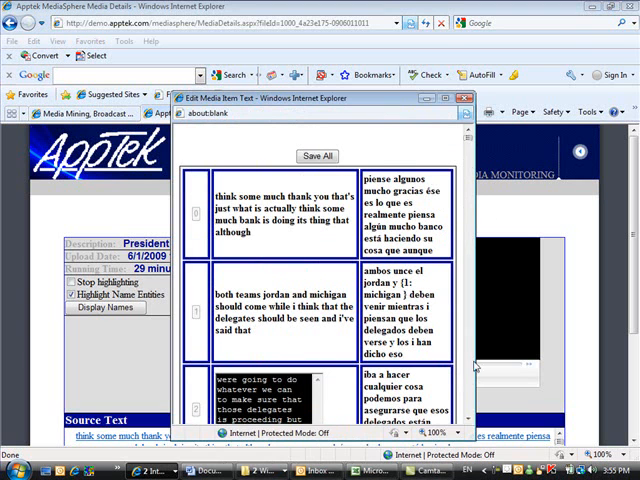
- Save the corrected source transcript line in the Edit Media Item Text popup
scroll("down", 3)
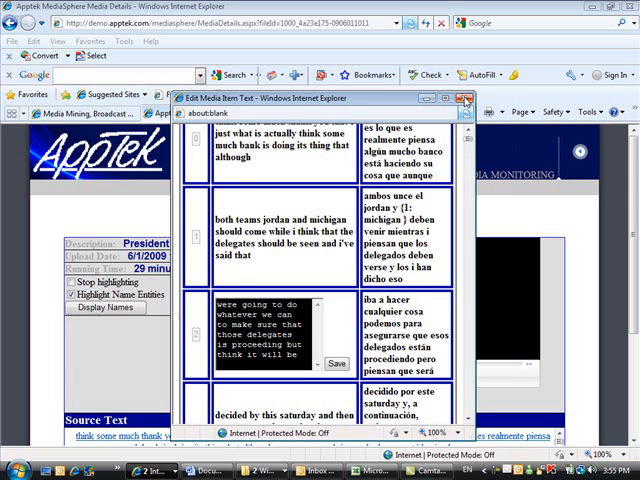
left_click(464, 100)
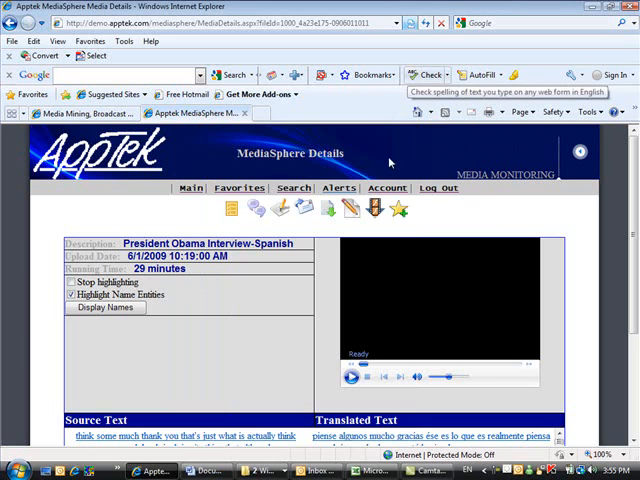
mouse_move(374, 208)
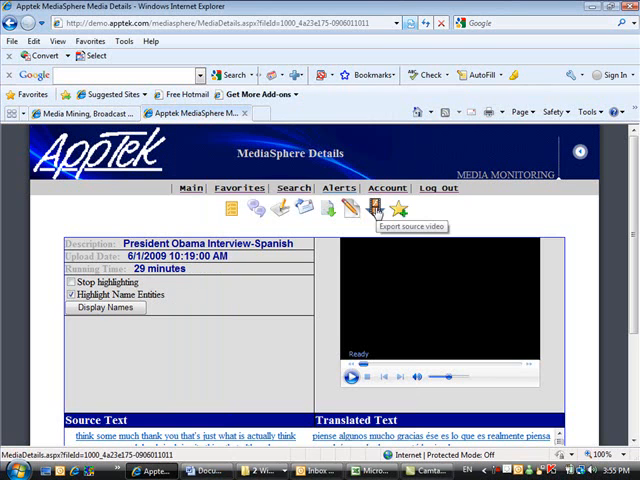
mouse_move(398, 208)
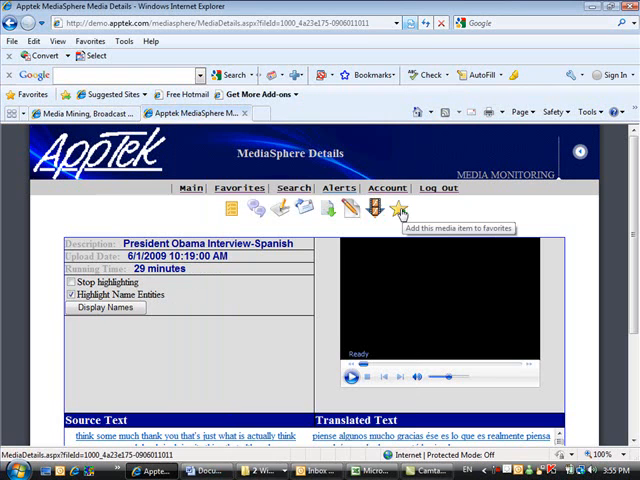
- Star the President Obama Interview clip as a favorite and go to the Favorites page
left_click(400, 208)
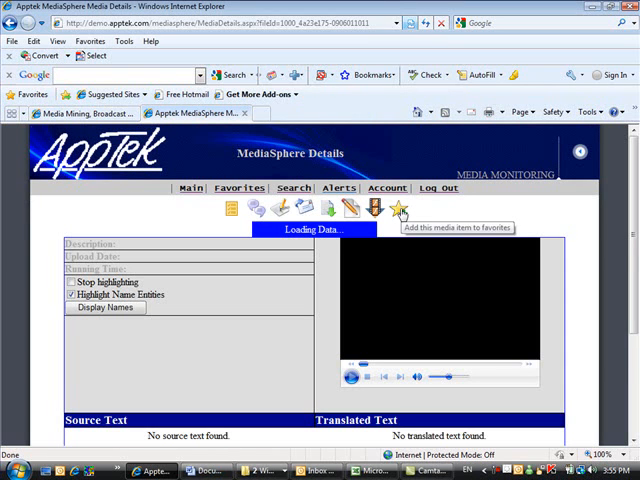
mouse_move(348, 168)
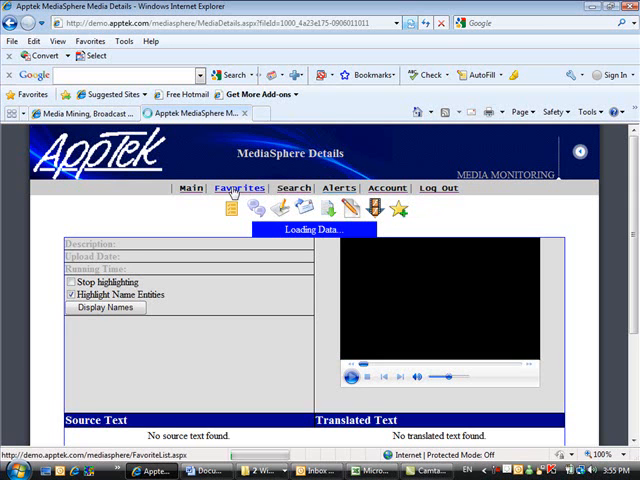
left_click(240, 188)
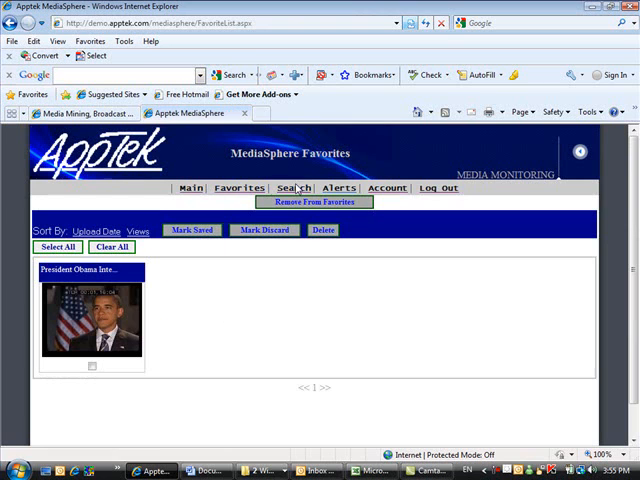
- Leave the Favorites page for the Advanced Media Item Search form
left_click(292, 188)
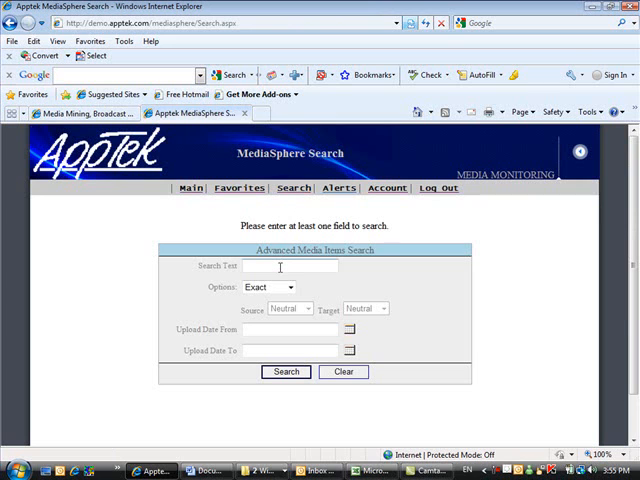
- Search media for 'organization', review the highlighted matches, then go to Alerts
type("organiz")
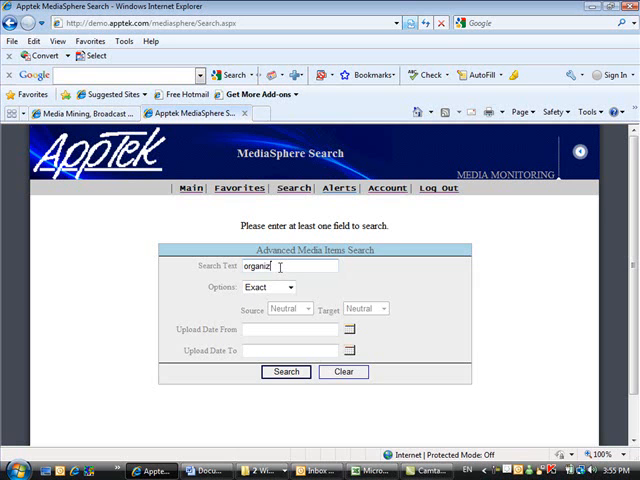
type("ation")
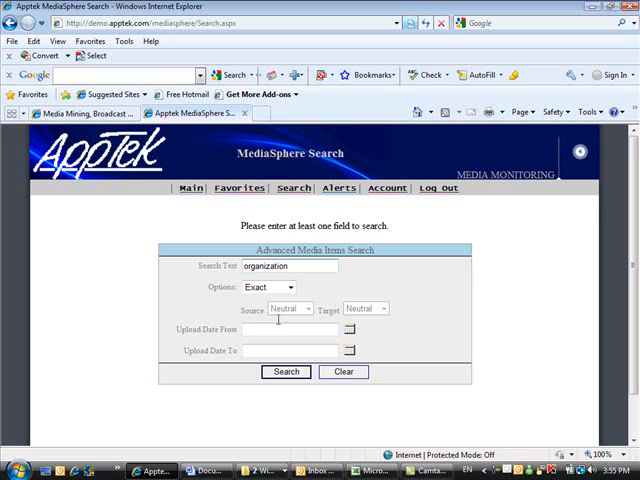
left_click(284, 372)
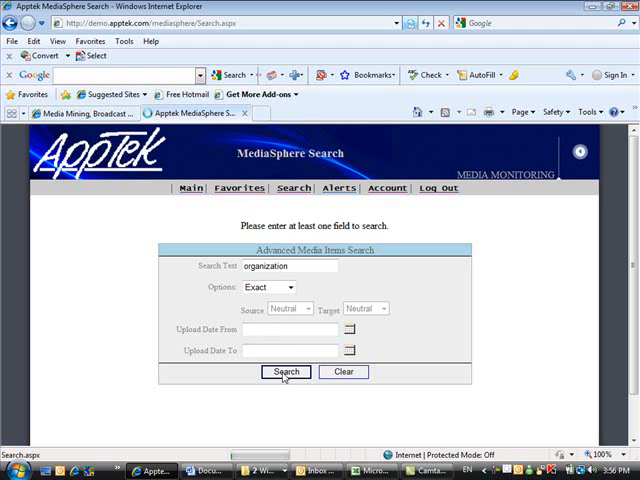
left_click(284, 372)
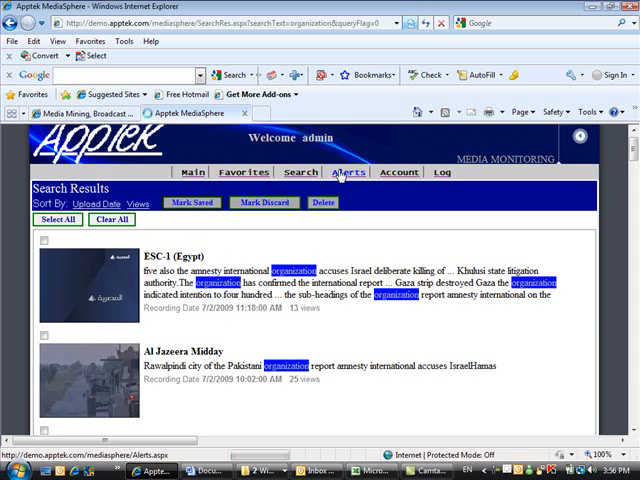
left_click(348, 172)
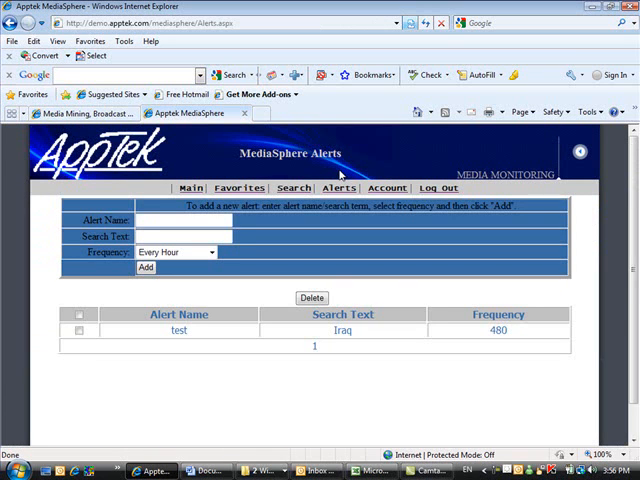
- Add alert 'News Alert' for 'explosion' at Every Two Hours, then go to Account Settings
type("N")
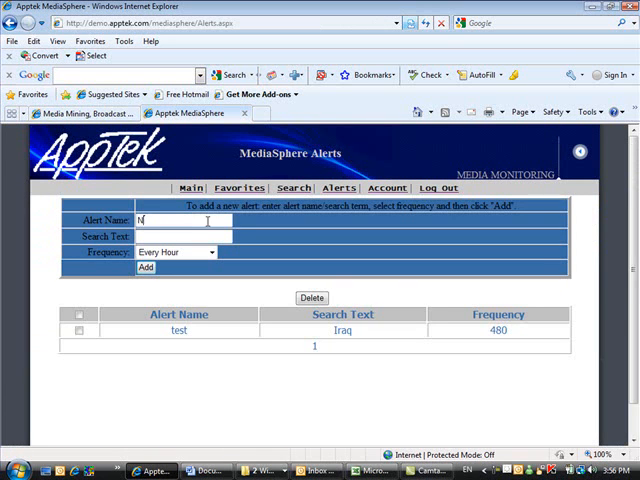
type("News Alert")
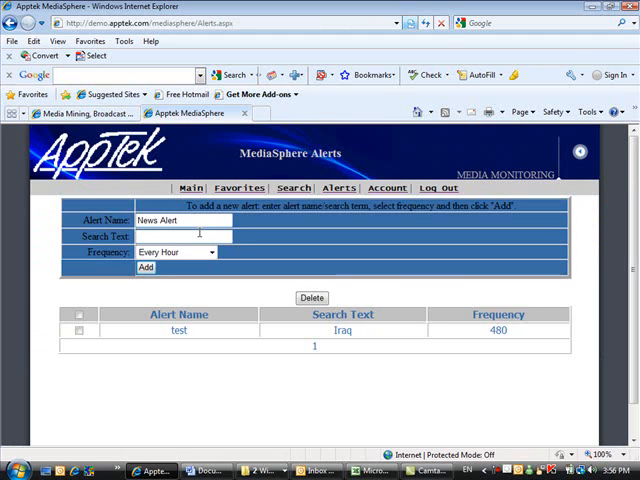
type("exp")
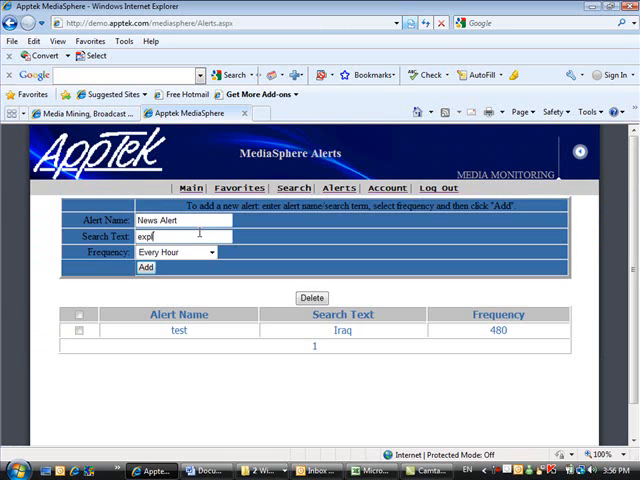
type("losion")
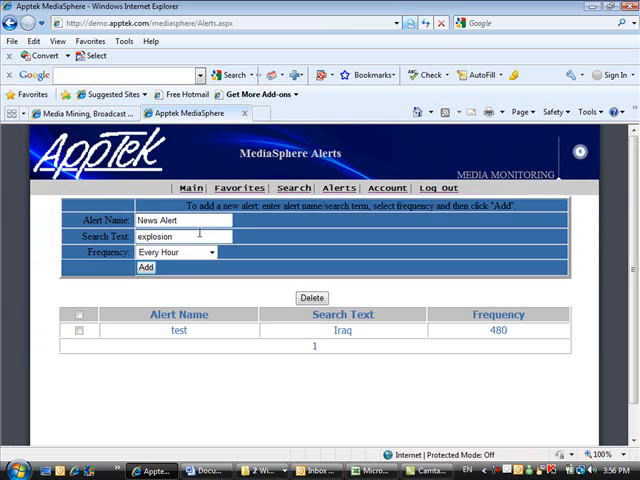
left_click(210, 252)
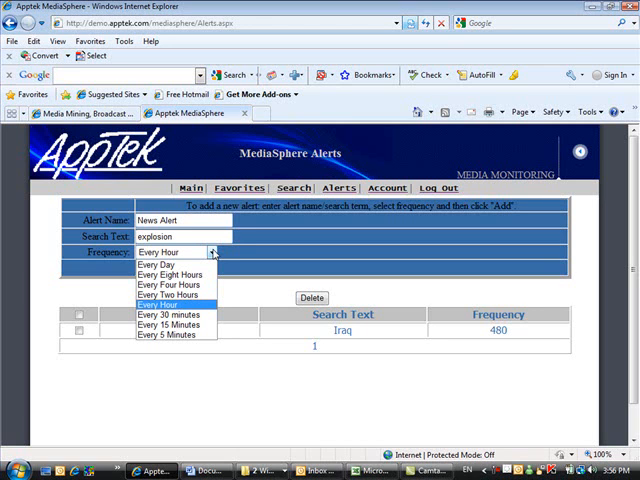
mouse_move(164, 264)
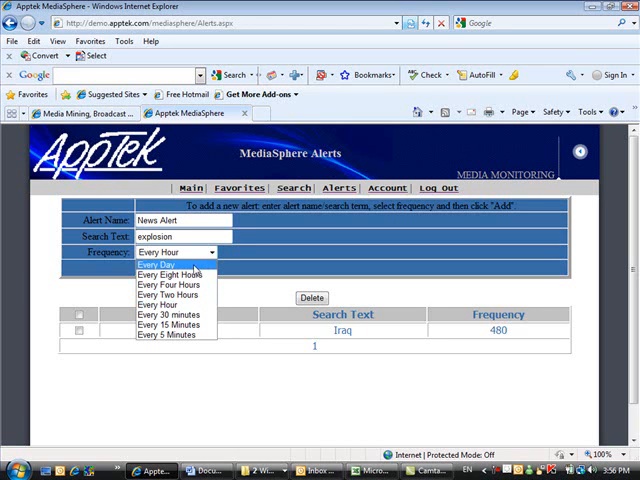
mouse_move(164, 296)
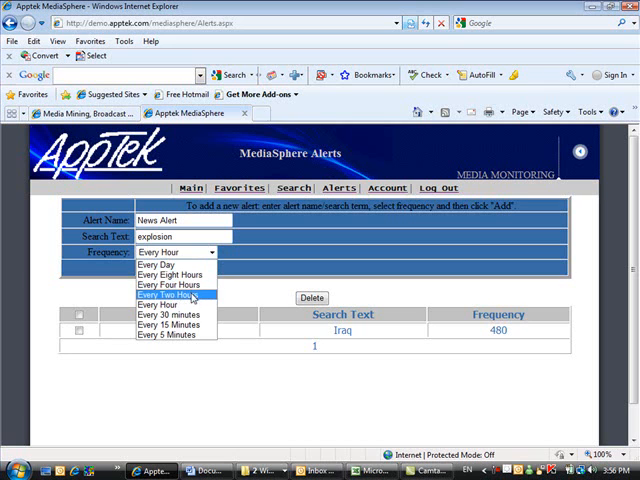
left_click(168, 296)
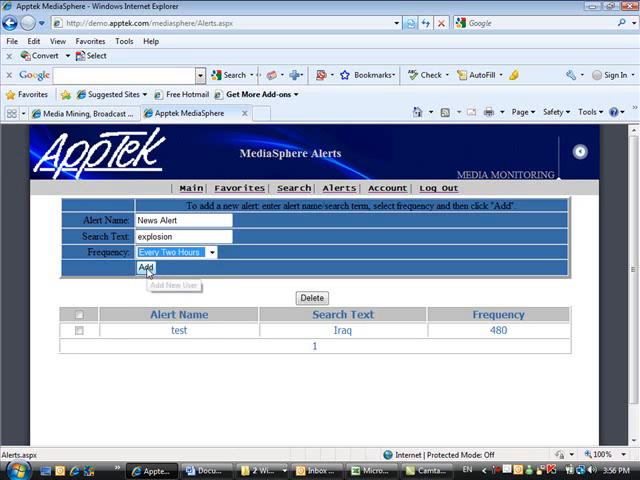
left_click(148, 268)
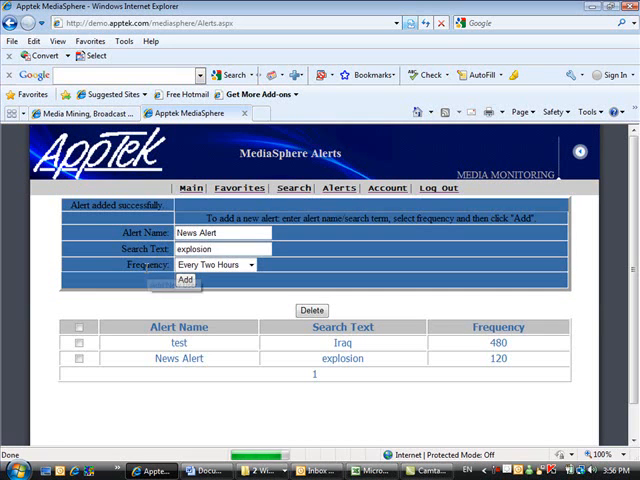
left_click(388, 188)
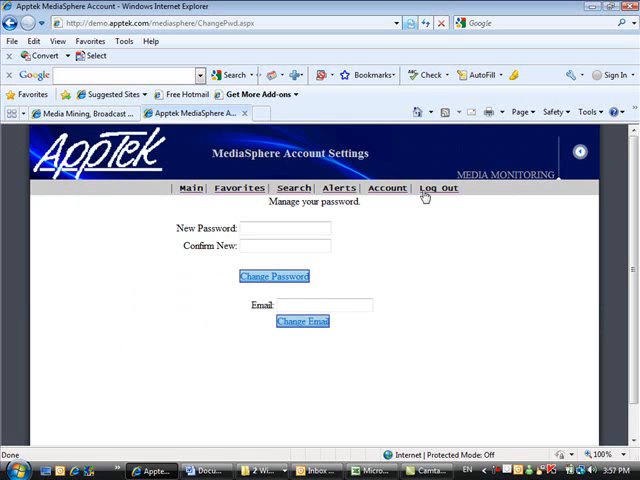
- Return from Account Settings to the Main page of clip results
left_click(190, 188)
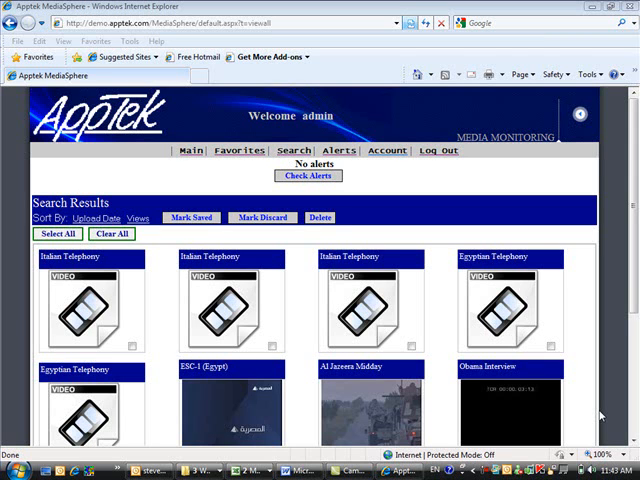
scroll("up", 3)
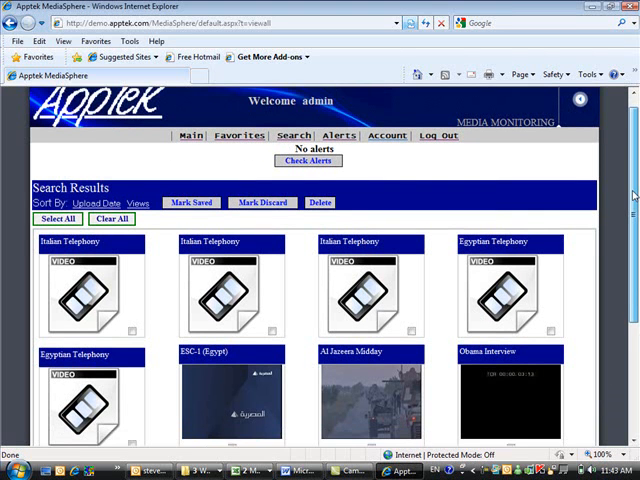
scroll("down", 3)
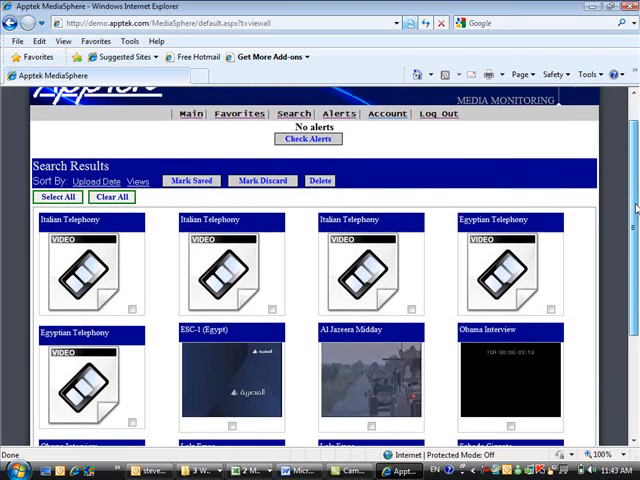
scroll("down", 3)
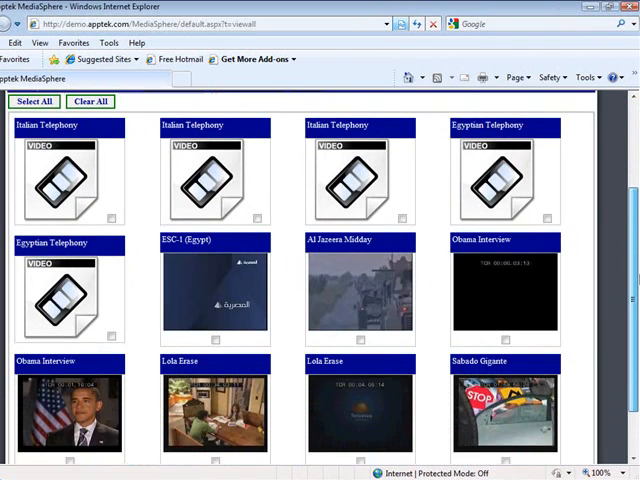
scroll("down", 3)
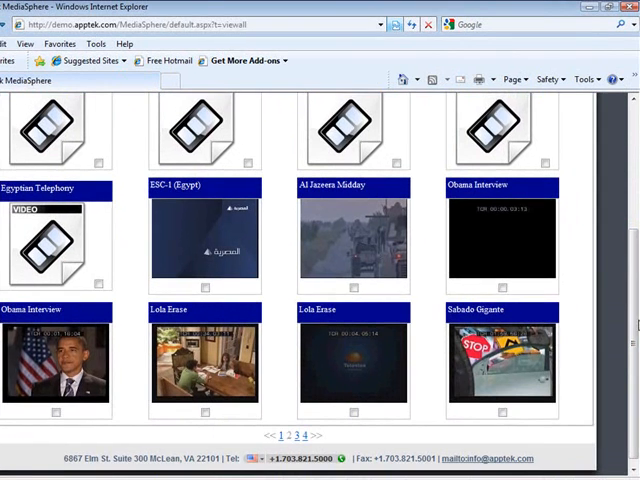
mouse_move(184, 230)
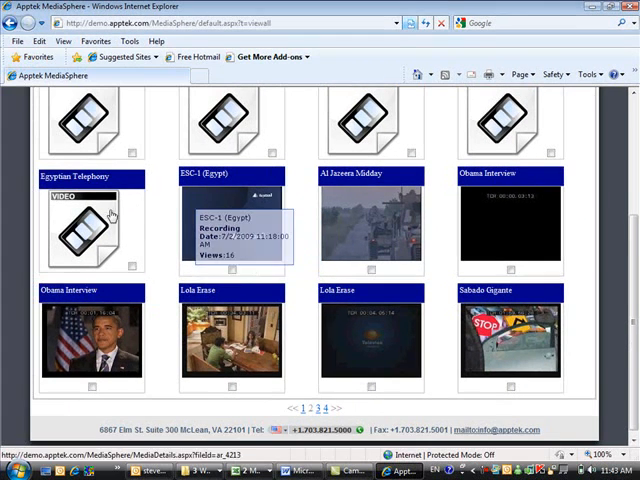
left_click(90, 224)
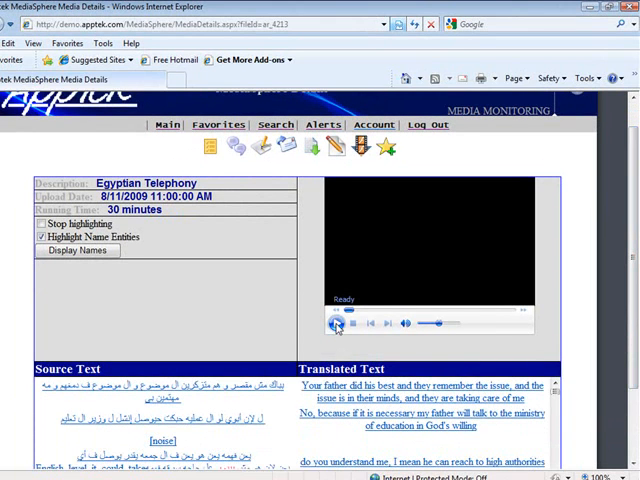
- Play the Egyptian Telephony recording with Arabic and English lines, then return to results
left_click(336, 326)
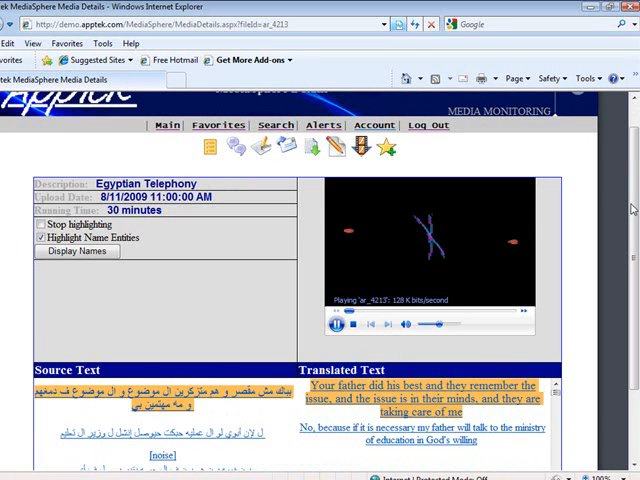
left_click(336, 328)
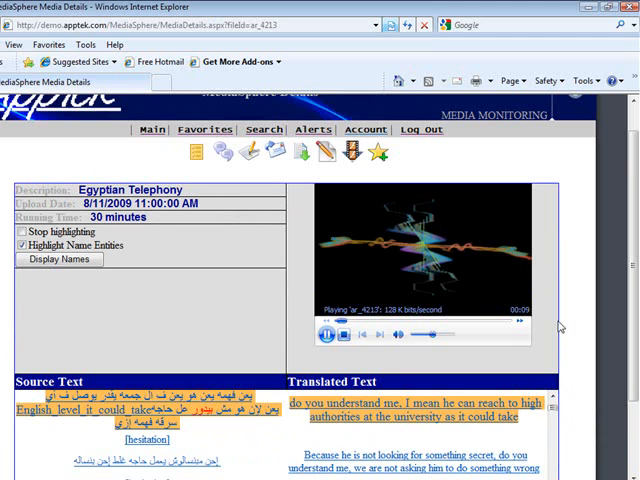
left_click(324, 332)
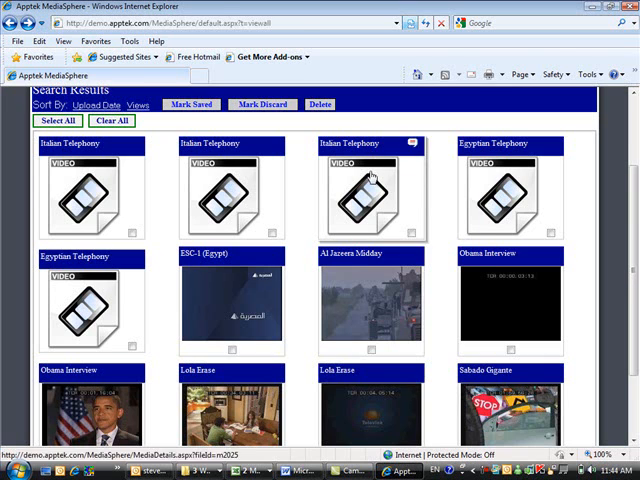
- Play the Italian Telephony recording, following its transcript and English translation
left_click(370, 196)
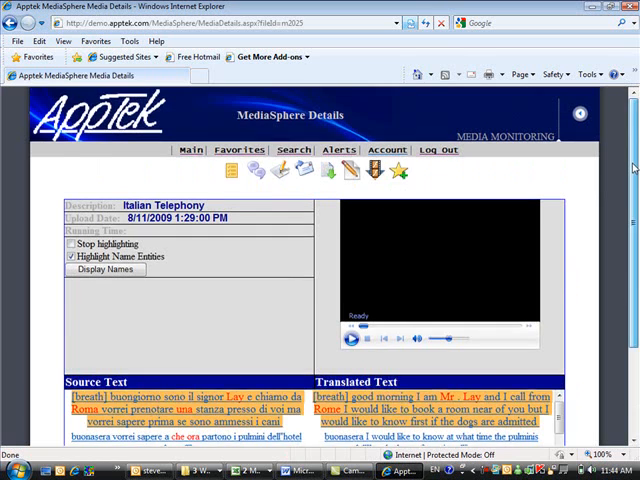
scroll("down", 3)
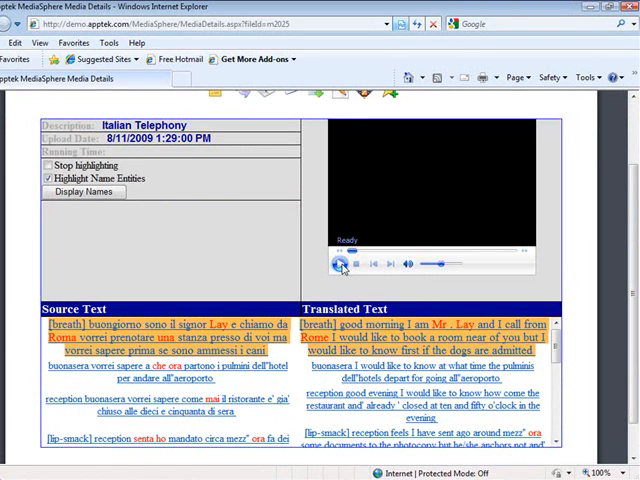
left_click(336, 264)
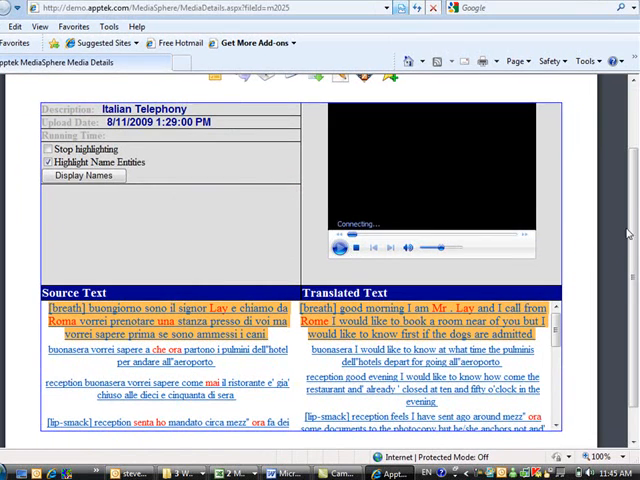
left_click(338, 250)
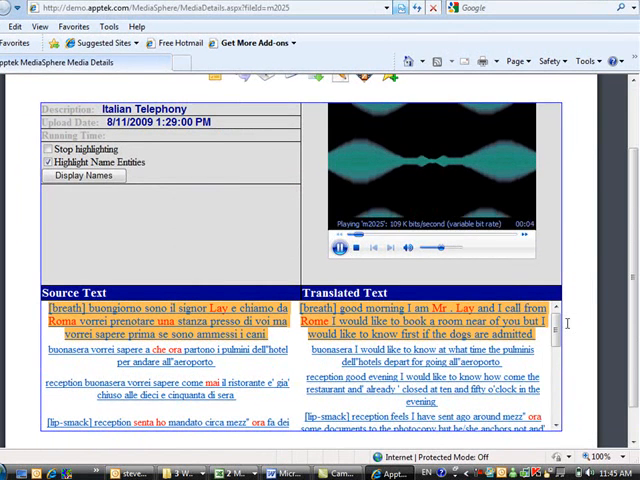
scroll("down", 3)
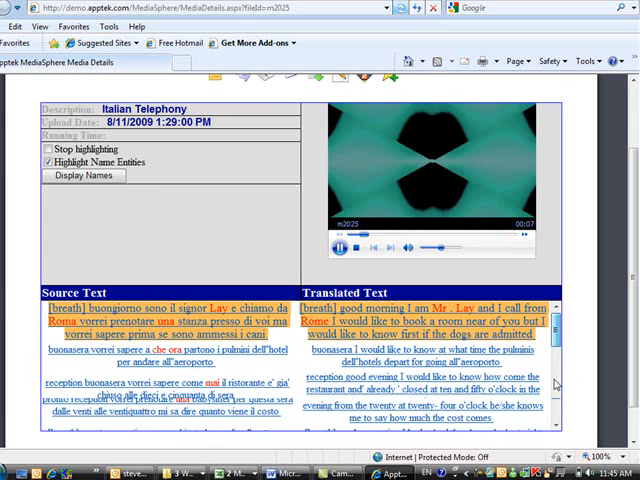
scroll("down", 3)
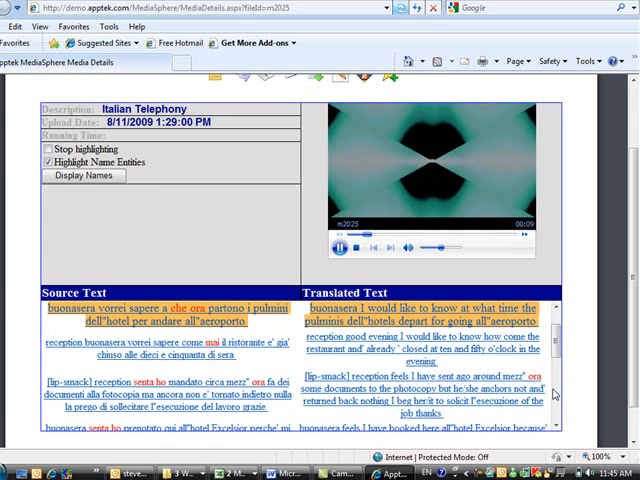
left_click(338, 240)
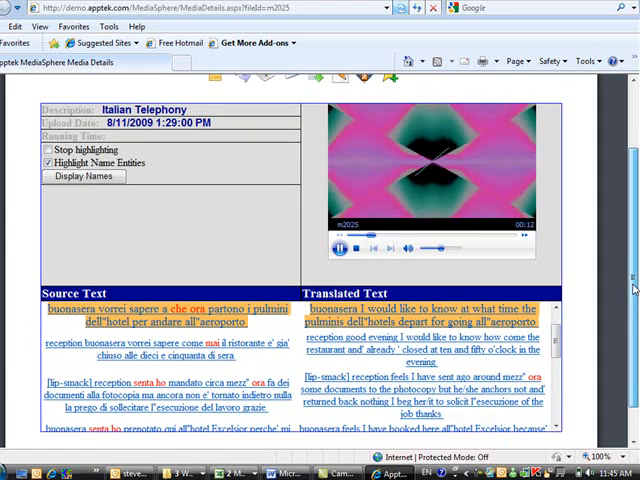
scroll("up", 3)
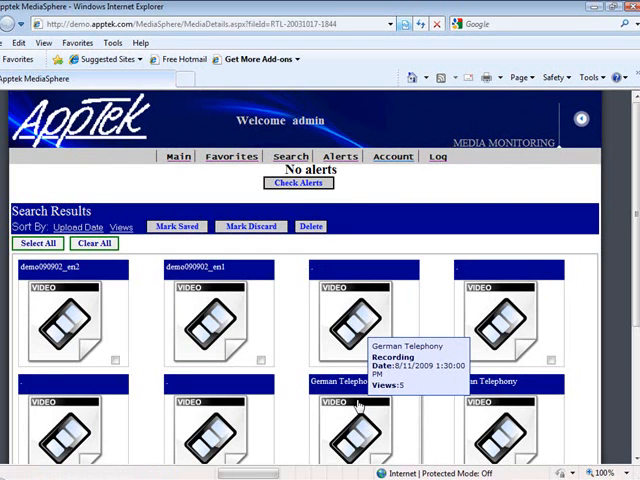
- Open the German Telephony recording showing German beside English
left_click(356, 320)
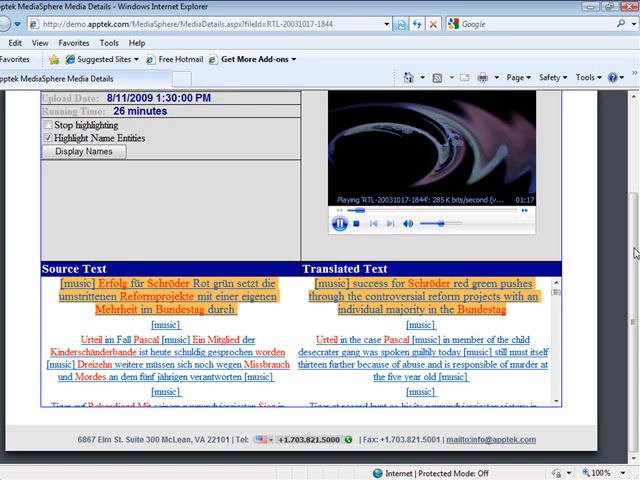